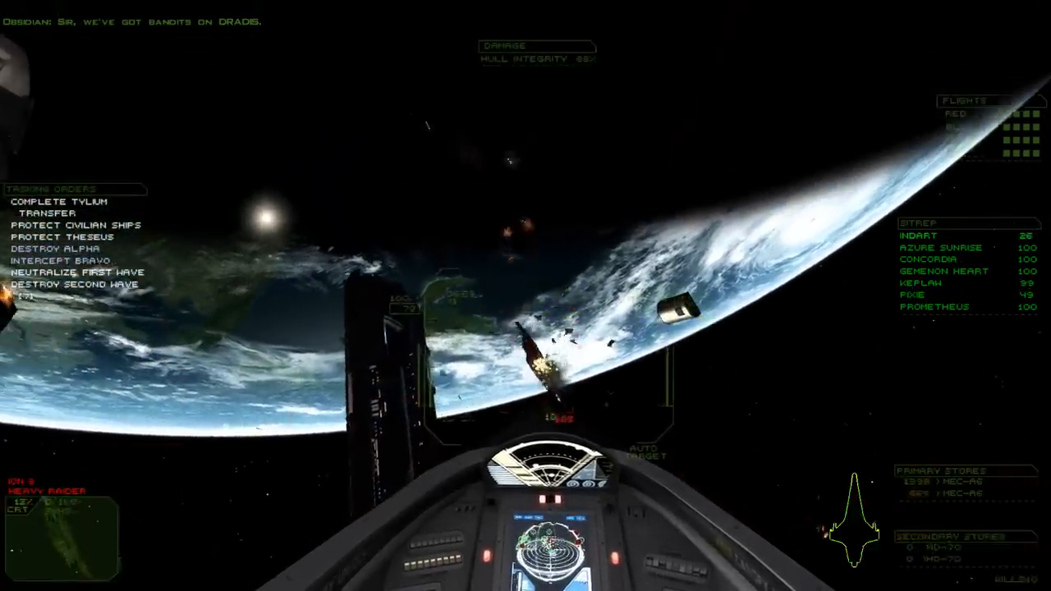
pyautogui.moveTo(525, 296)
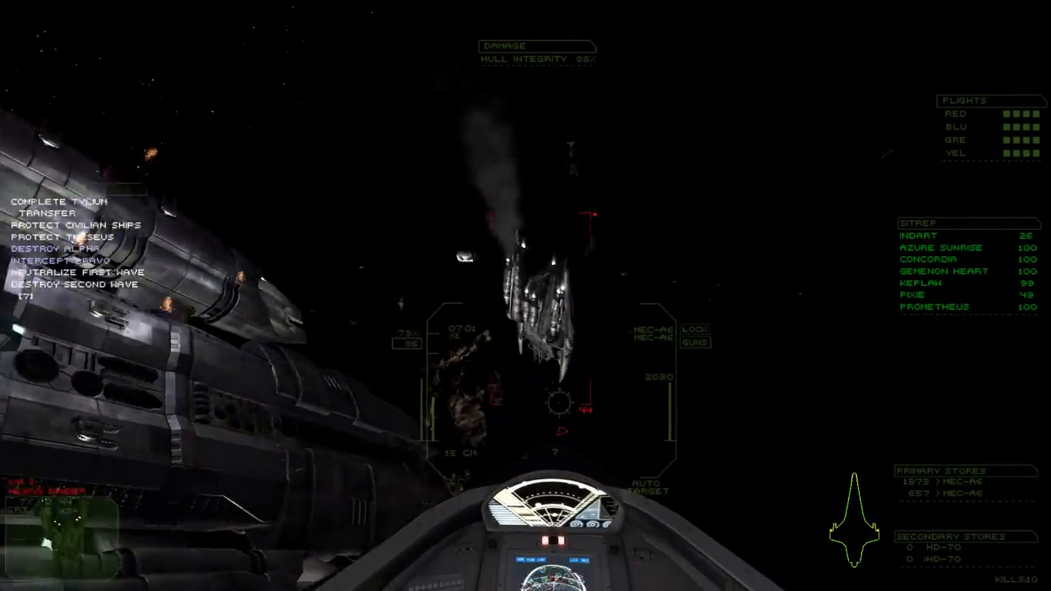